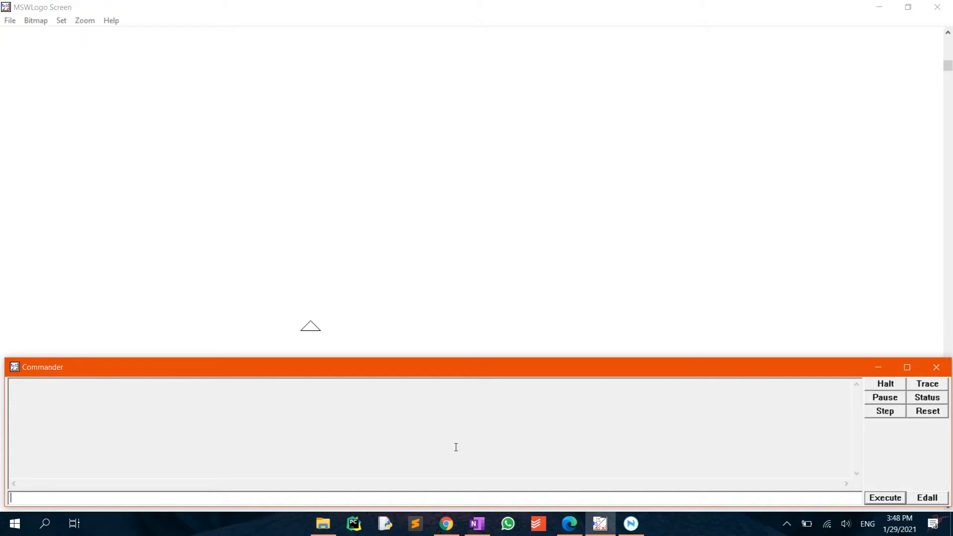
Run fd 200 to draw a 200-unit vertical shaft upward from the start point
type("fd 200")
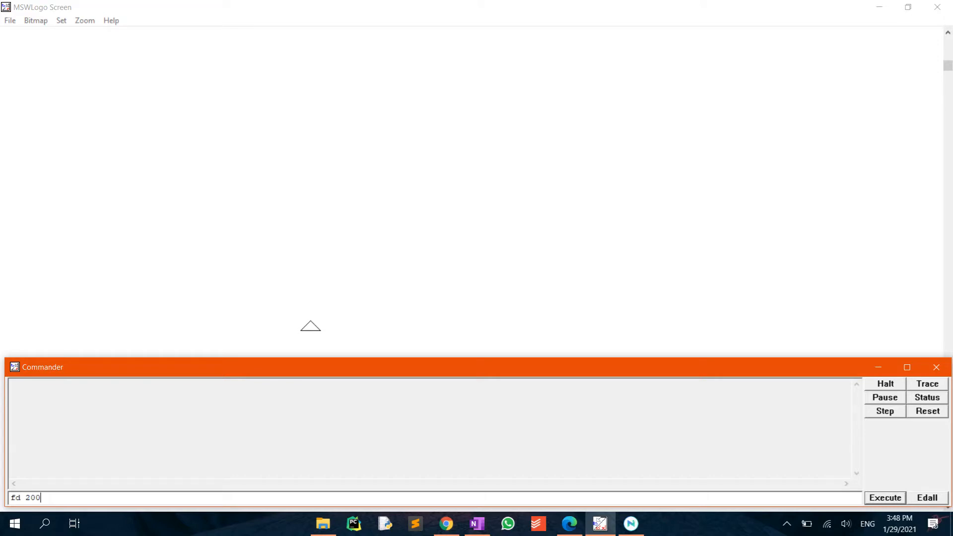
left_click(885, 497)
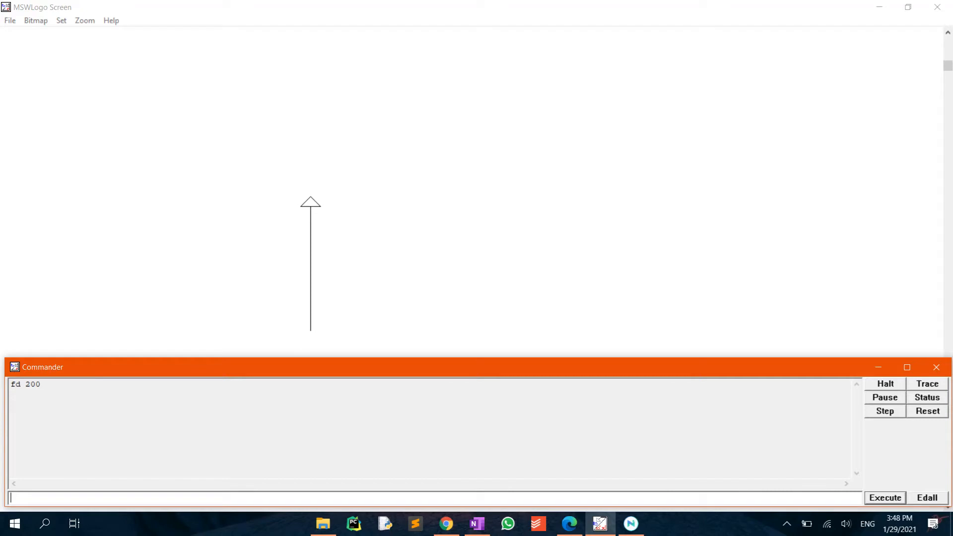
Turn right 90, go fd 50 then bk 100 to draw a 100-unit crossbar atop the shaft
type("rt")
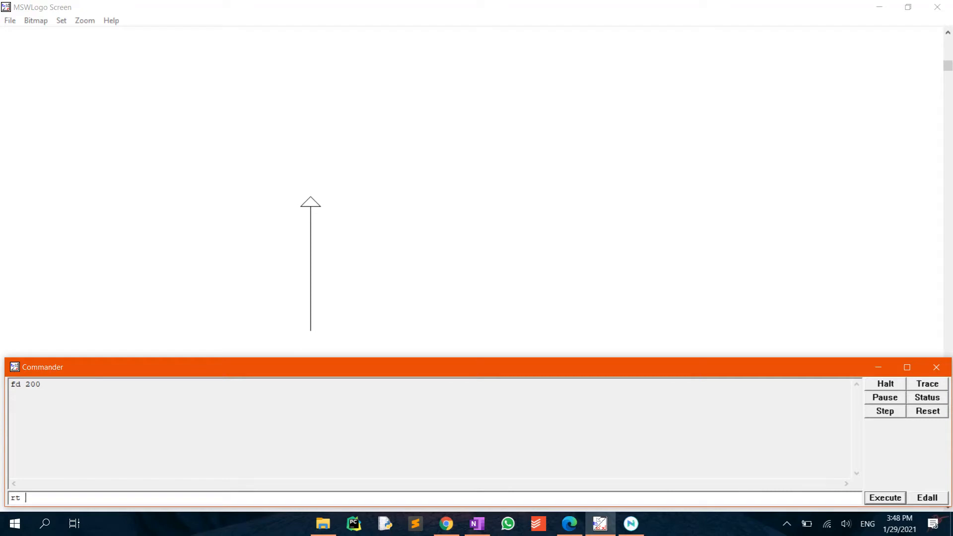
type("90")
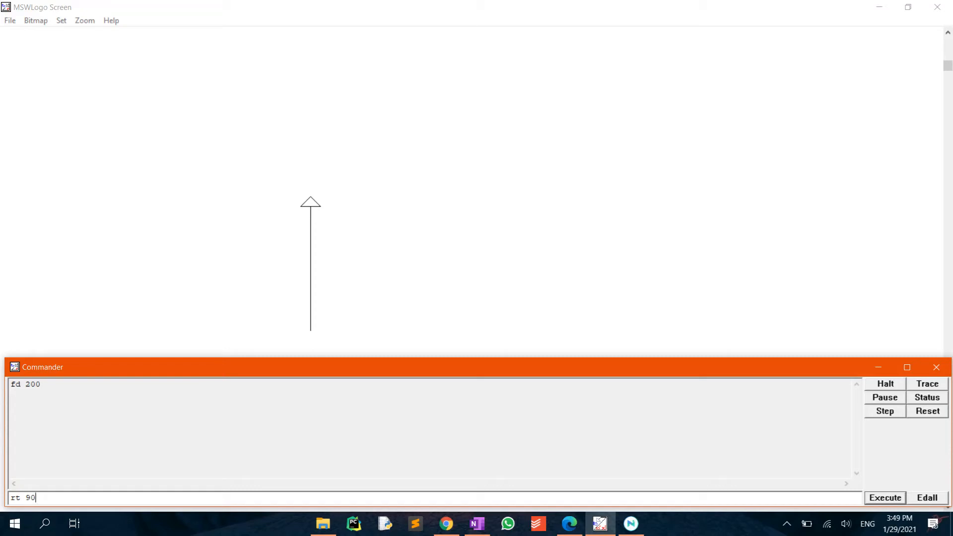
left_click(885, 497)
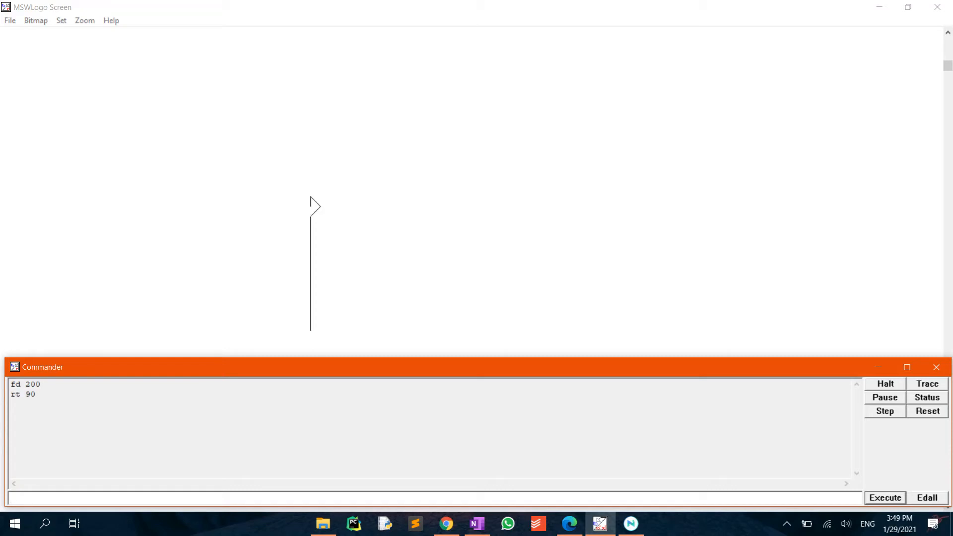
type("fd")
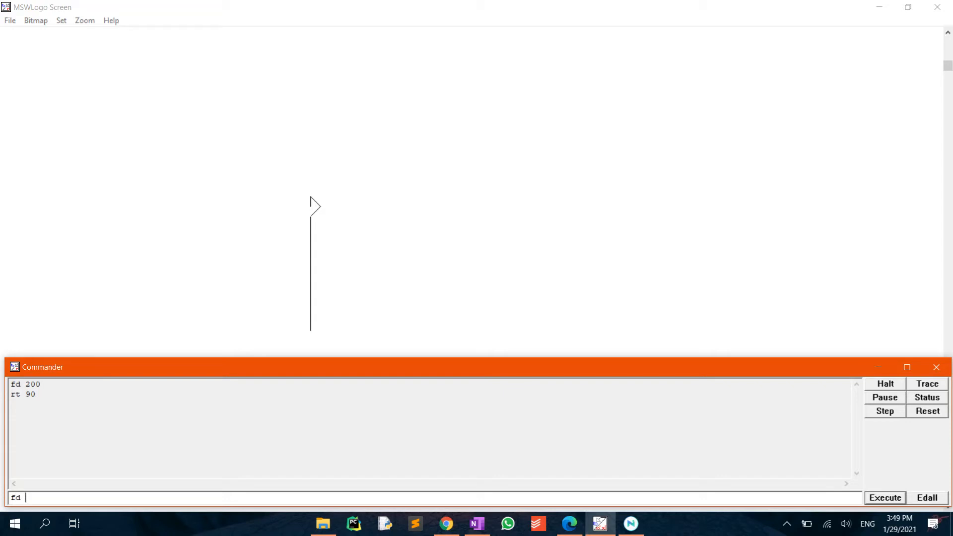
type("50")
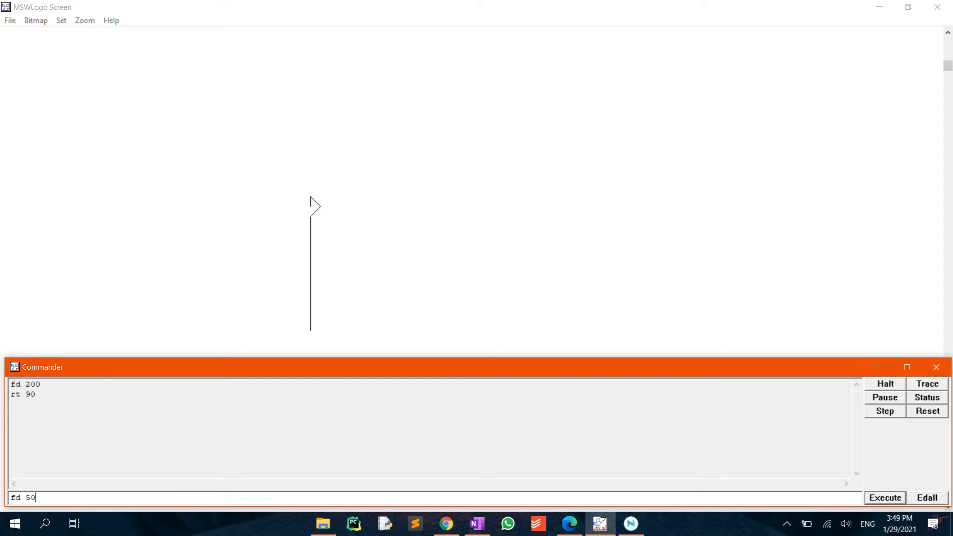
left_click(884, 497)
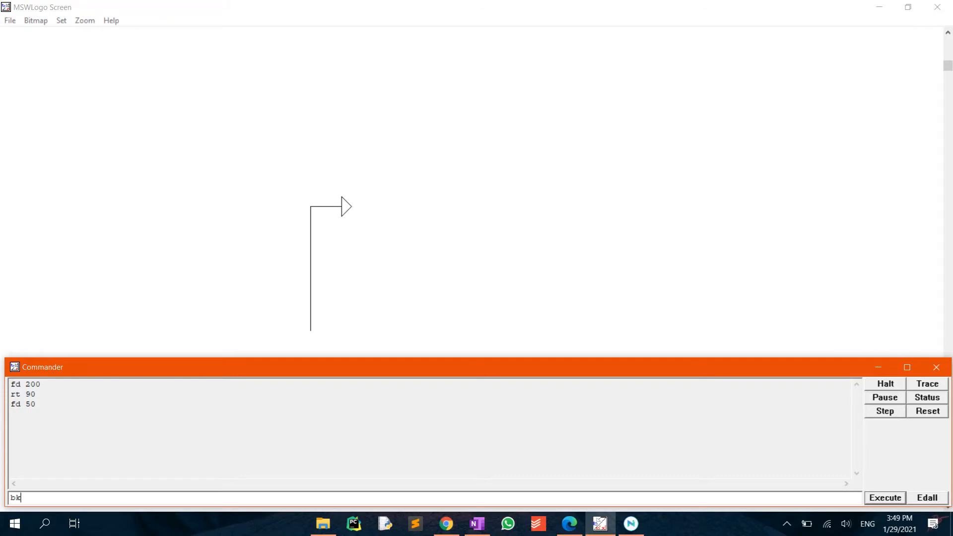
type("100")
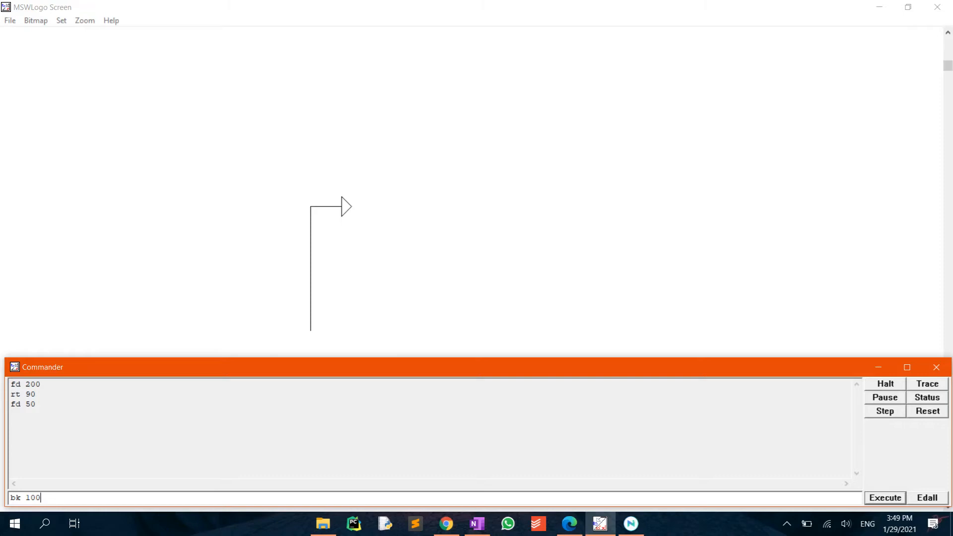
left_click(885, 498)
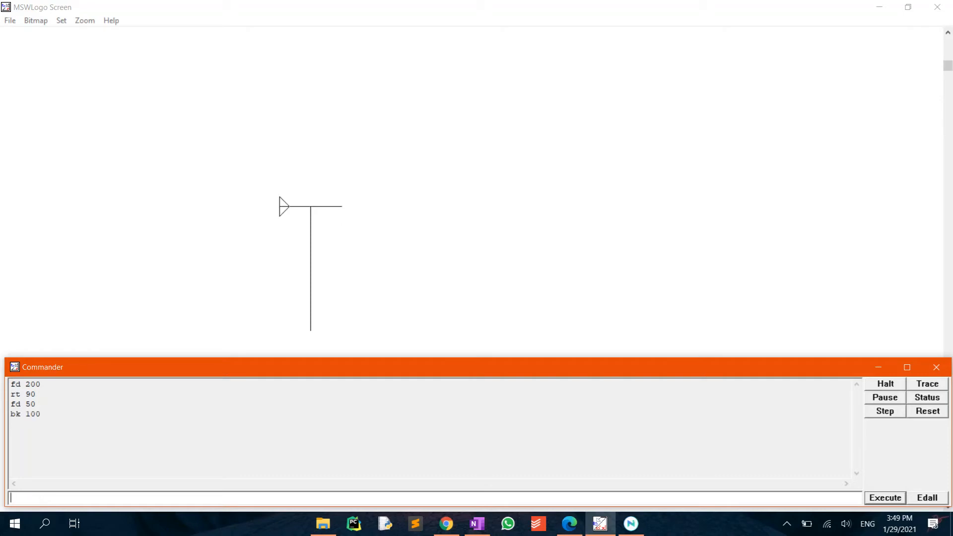
Run lt 75, fd 193.185, rt 150, fd 193.185 to draw the triangular arrowhead on the crossbar
type("lt 75")
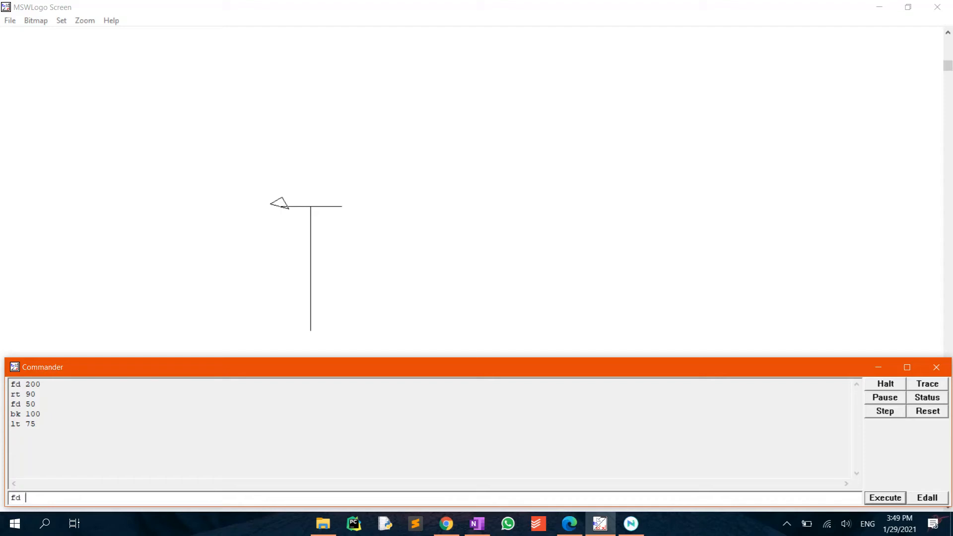
type("193.185")
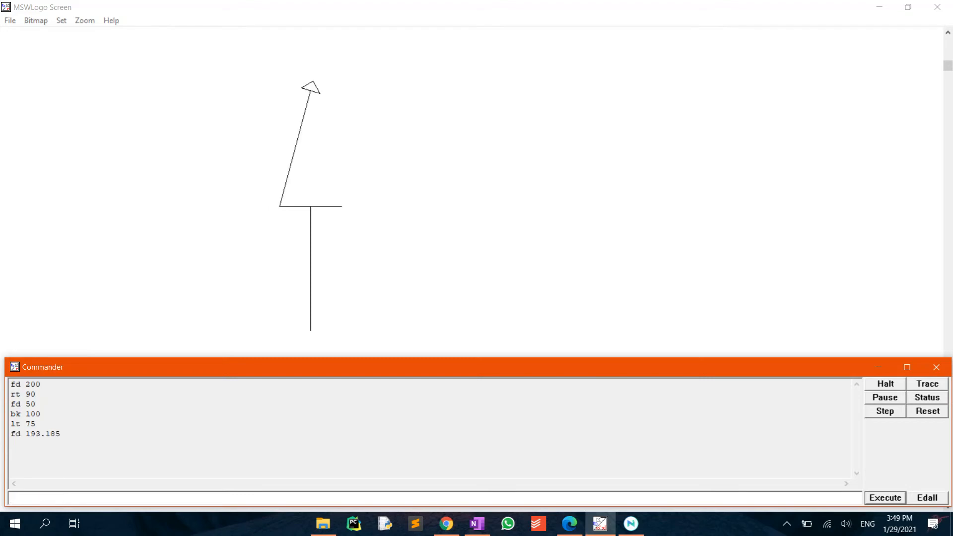
type("rt 150")
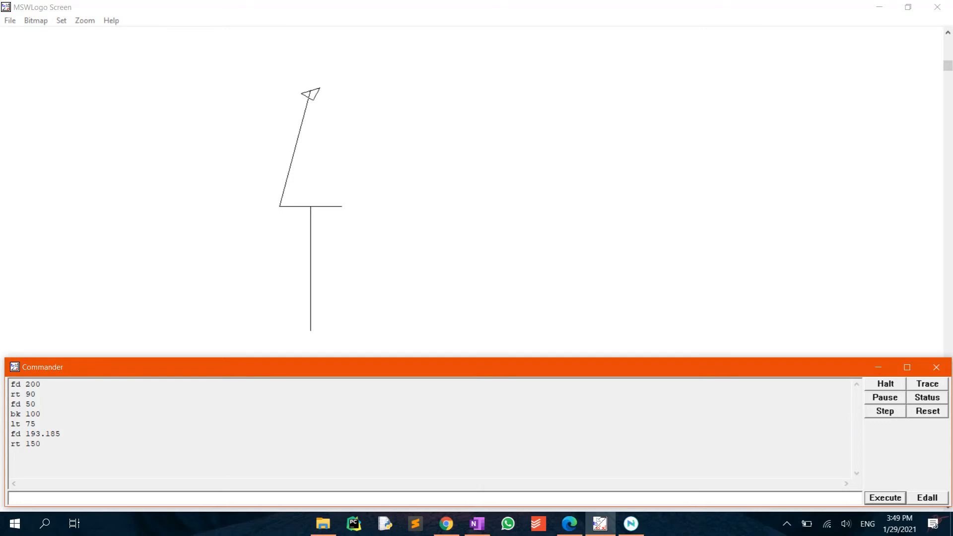
type("fd 193.185")
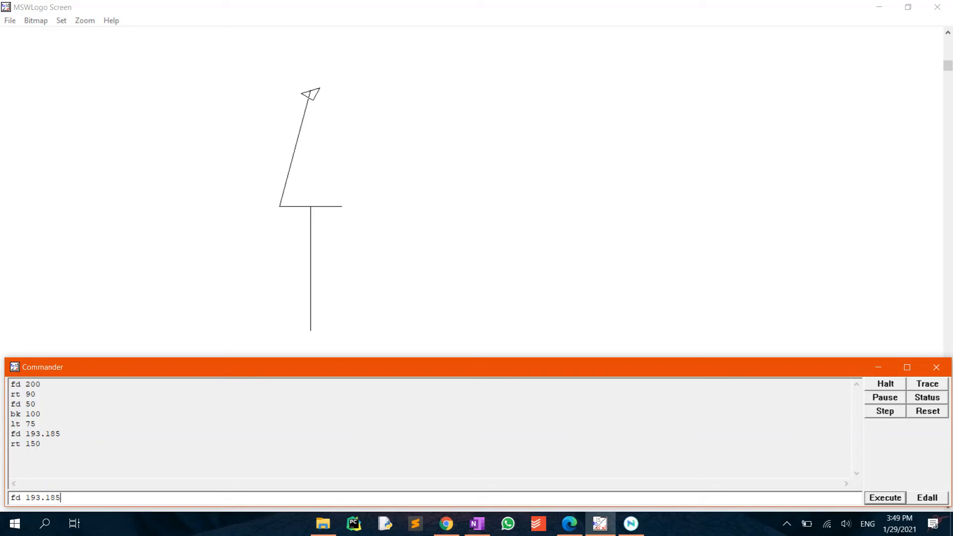
left_click(884, 497)
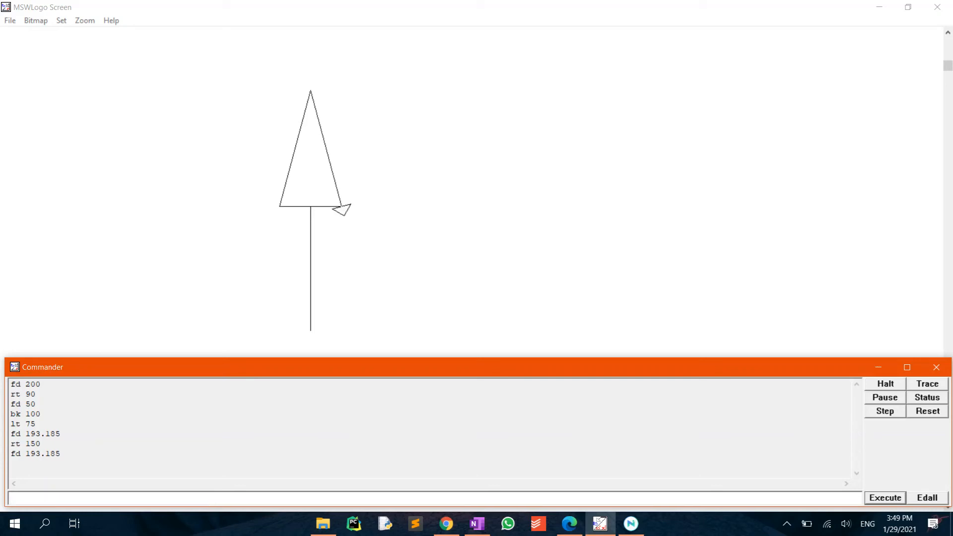
Run ht so only the finished arrow remains visible
type("ht")
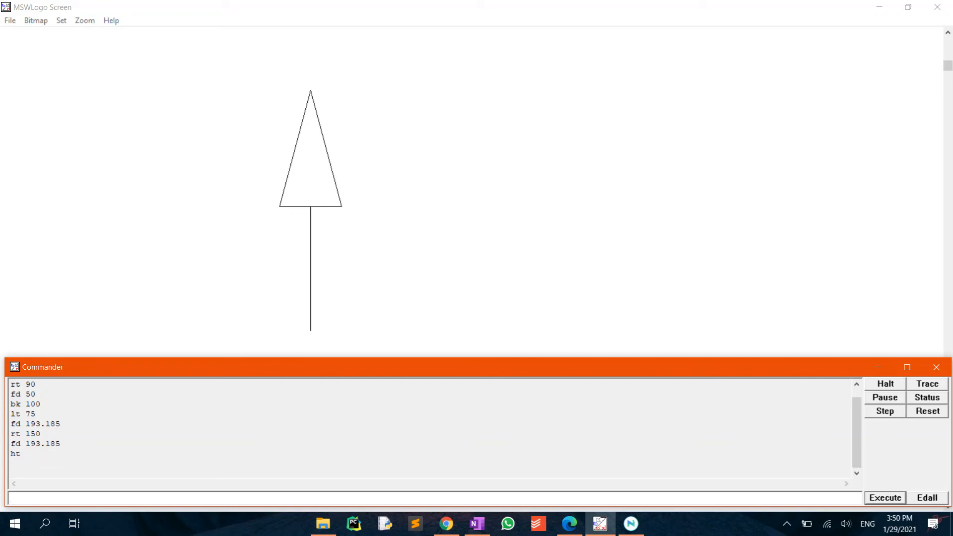
left_click(426, 497)
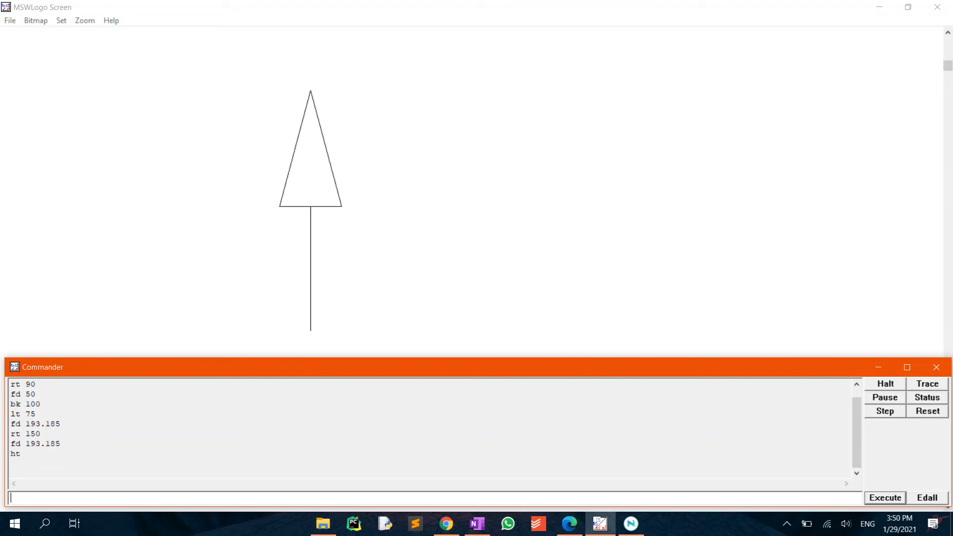